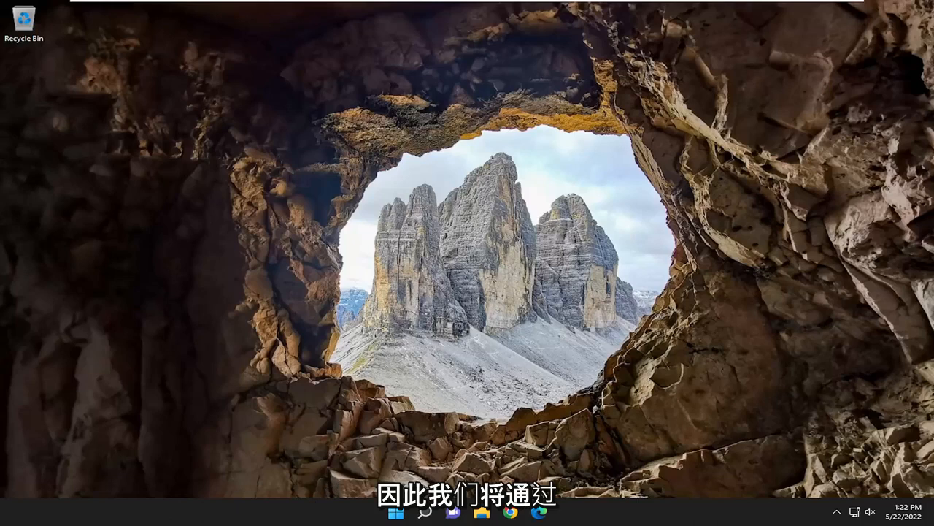
Launch Notepad from Start search and write the command 'Shutdown -s -t 2000'.
left_click(395, 511)
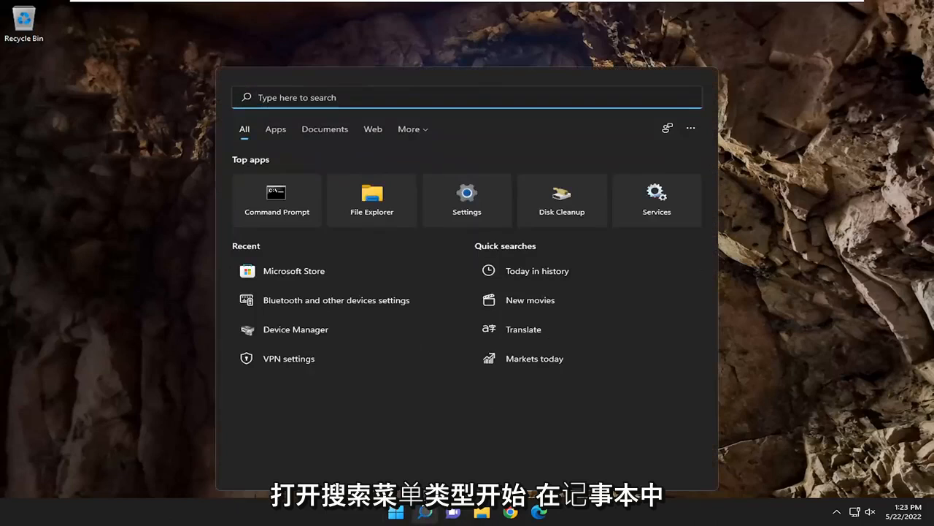
type("notepad")
type("Shutdown -s -t 2000")
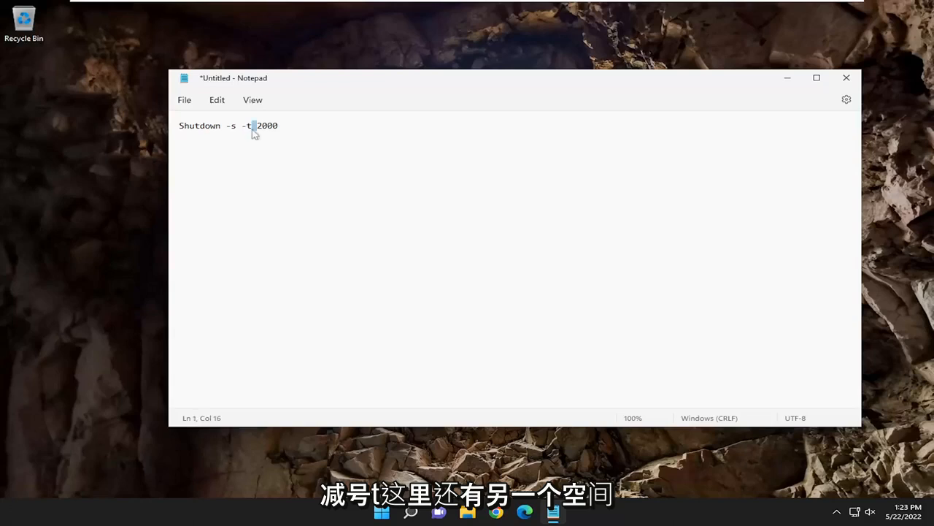
double_click(267, 125)
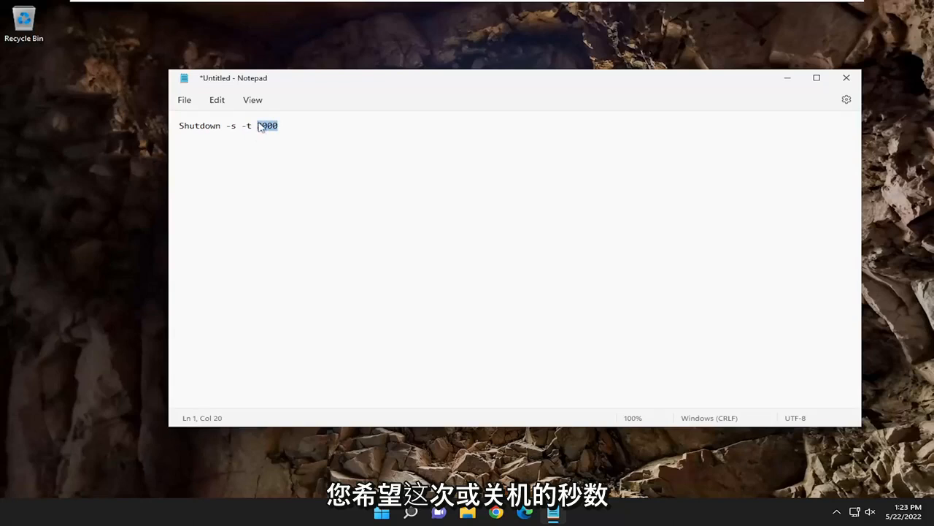
type("2000")
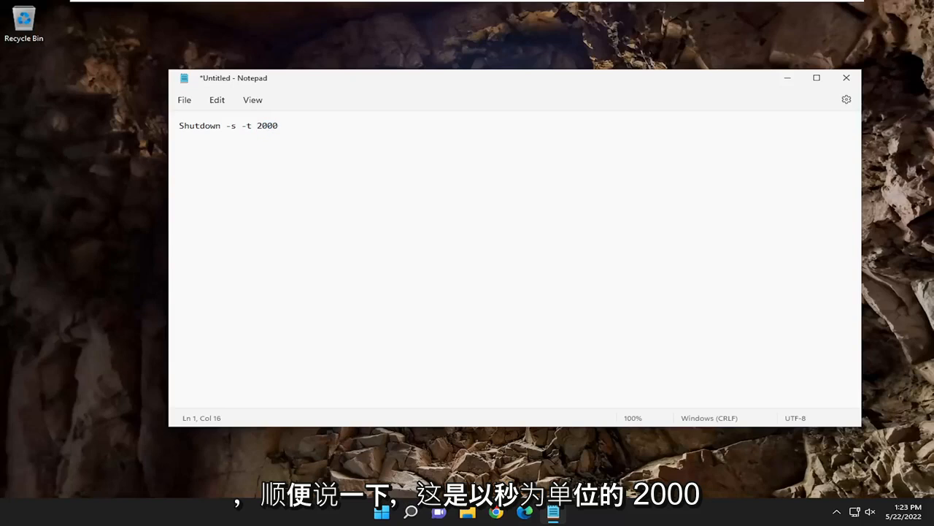
double_click(267, 125)
type("ca")
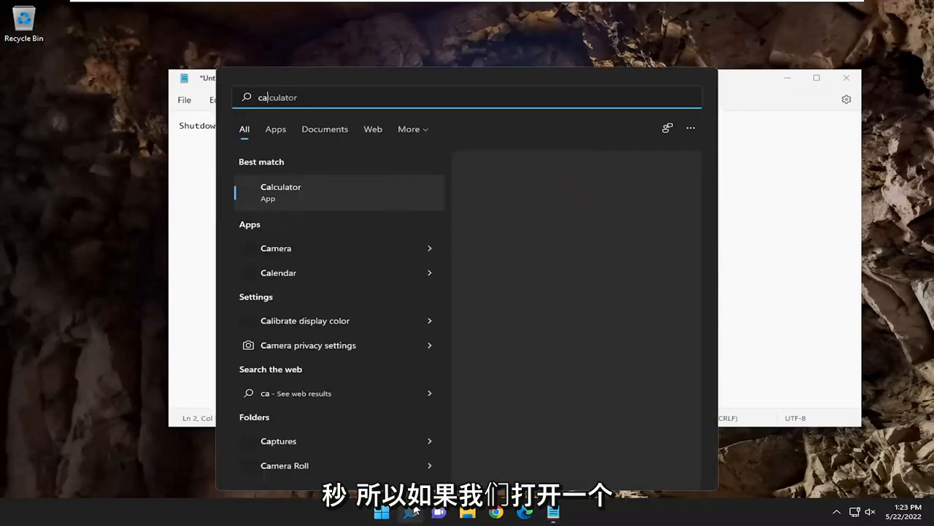
In Calculator check 2000 ÷ 60 ≈ 33.33 minutes, then enter 10 to convert to seconds.
left_click(280, 191)
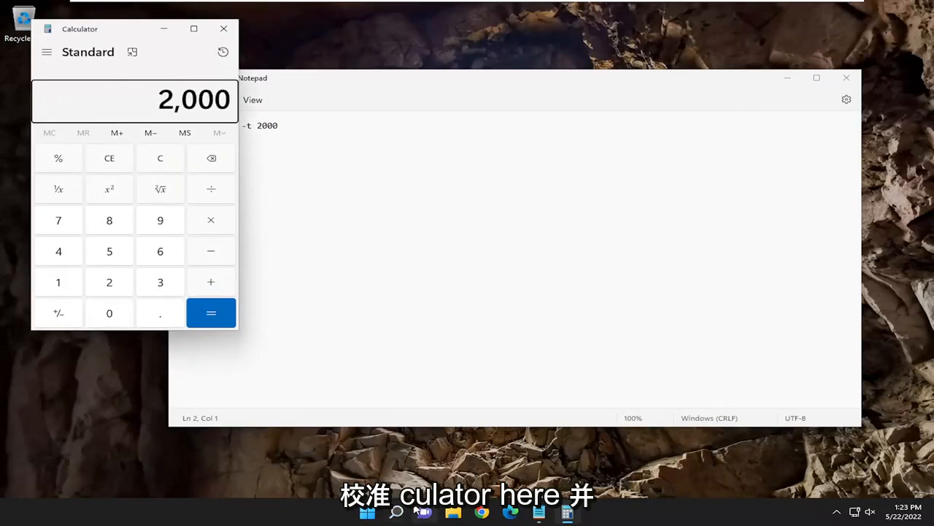
left_click(210, 313)
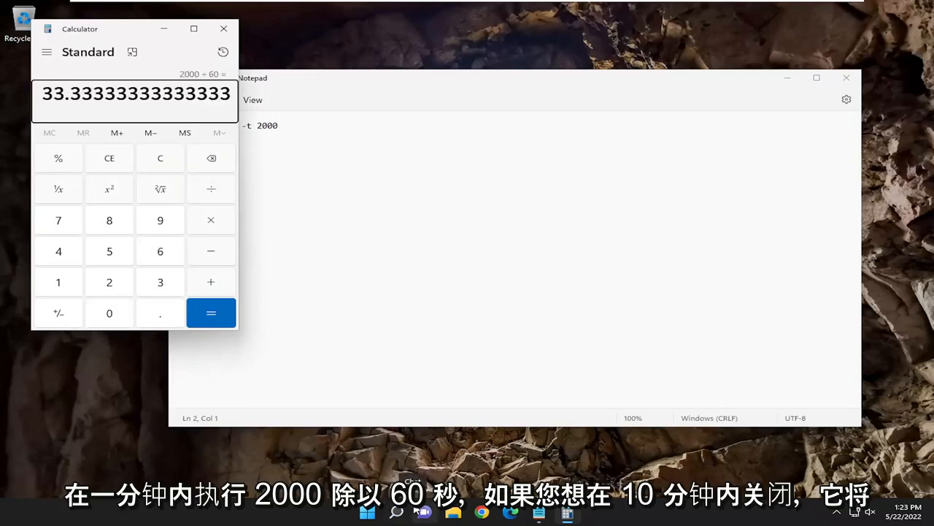
left_click_drag(81, 29, 420, 83)
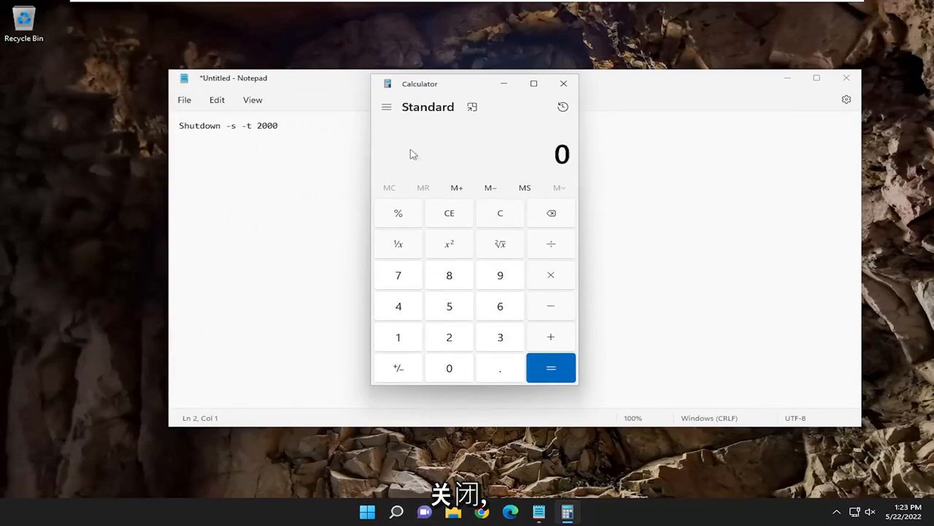
left_click(449, 368)
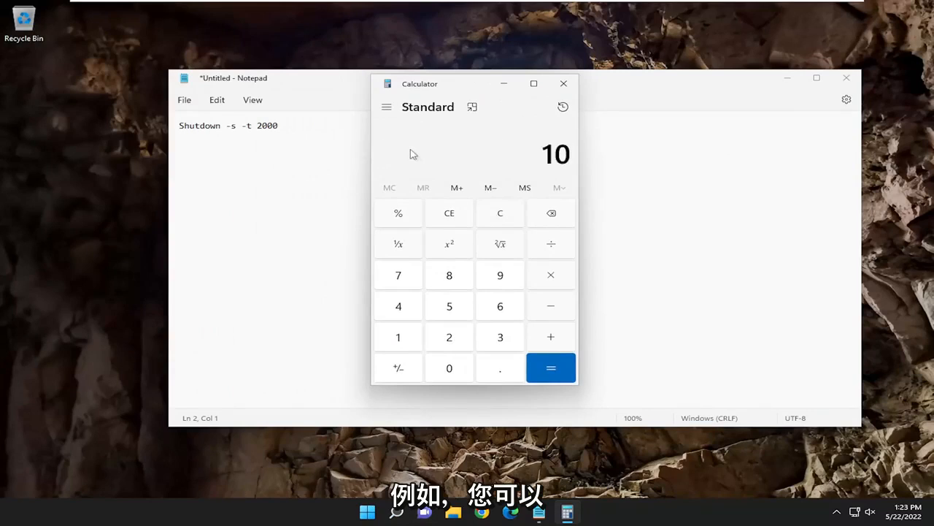
left_click(550, 368)
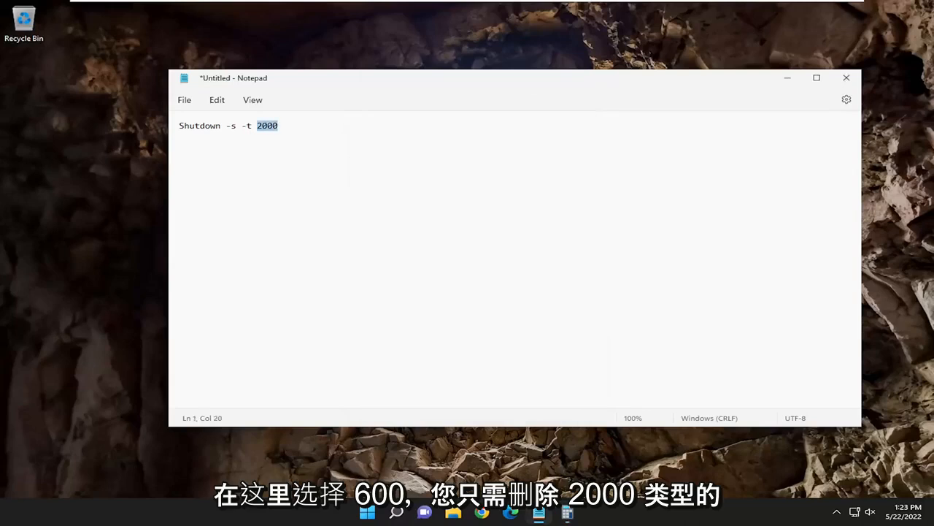
Change the timer to 600 seconds, copy 'Shutdown -s -t 600', and search for cmd.
type("6000")
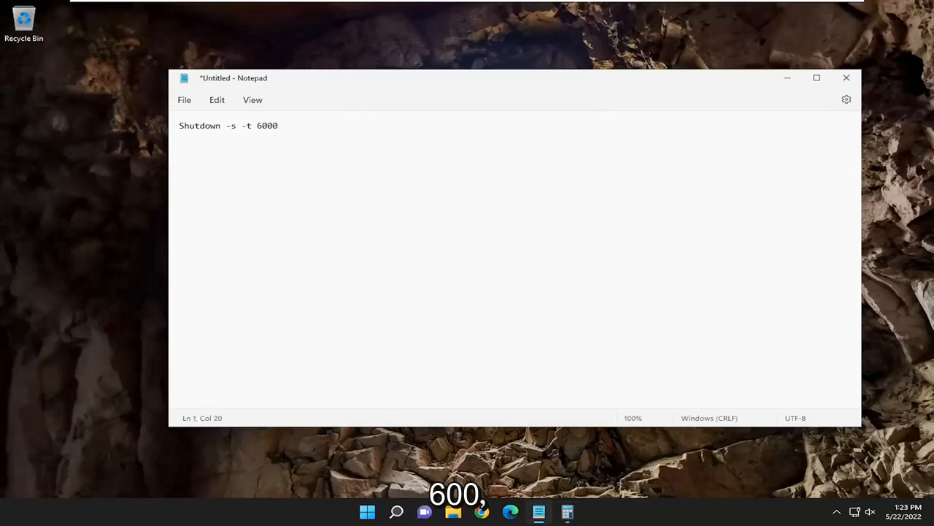
key("Backspace")
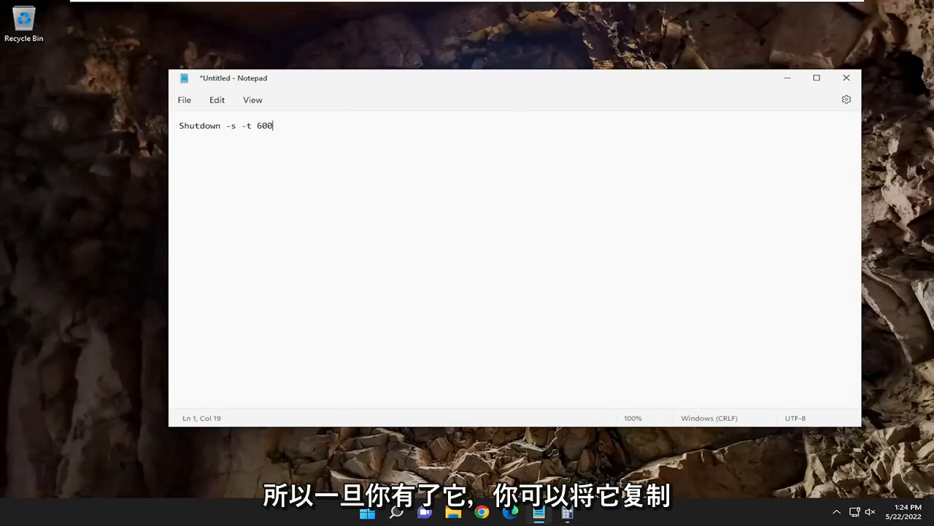
right_click(222, 126)
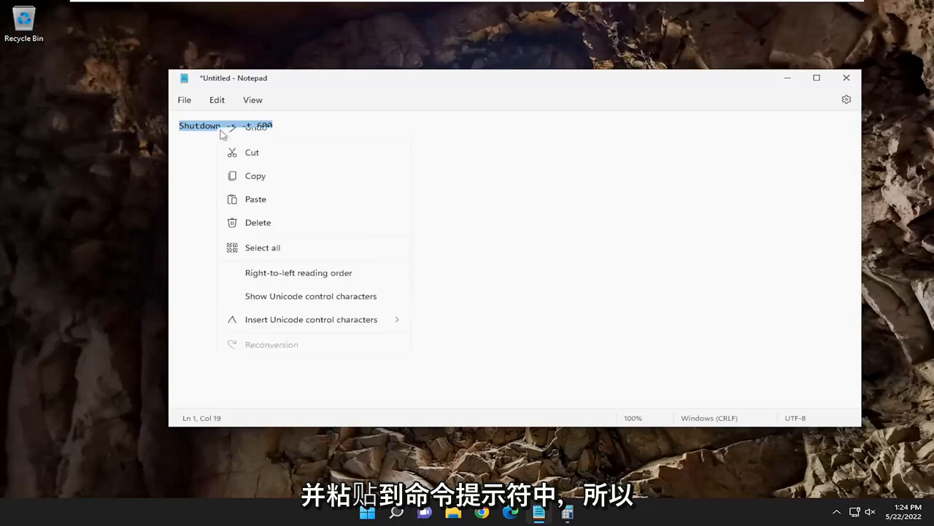
left_click(254, 175)
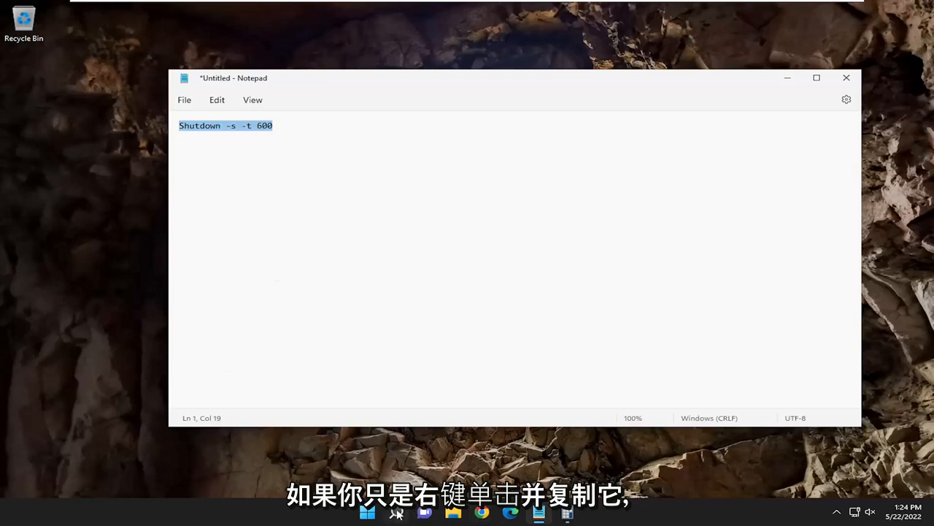
type("cmd")
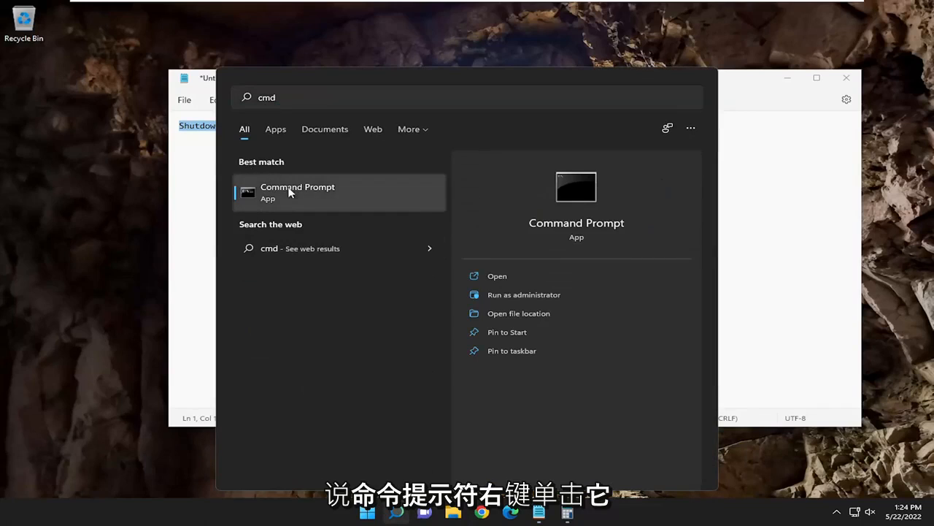
Run 'Shutdown -s -t 600' in an administrator Command Prompt and dismiss the shutdown notice.
left_click(523, 295)
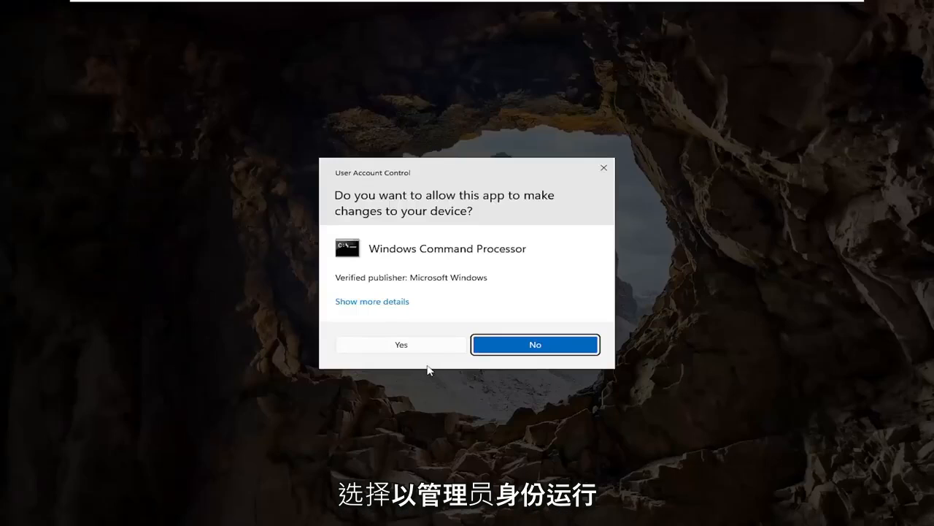
left_click(400, 345)
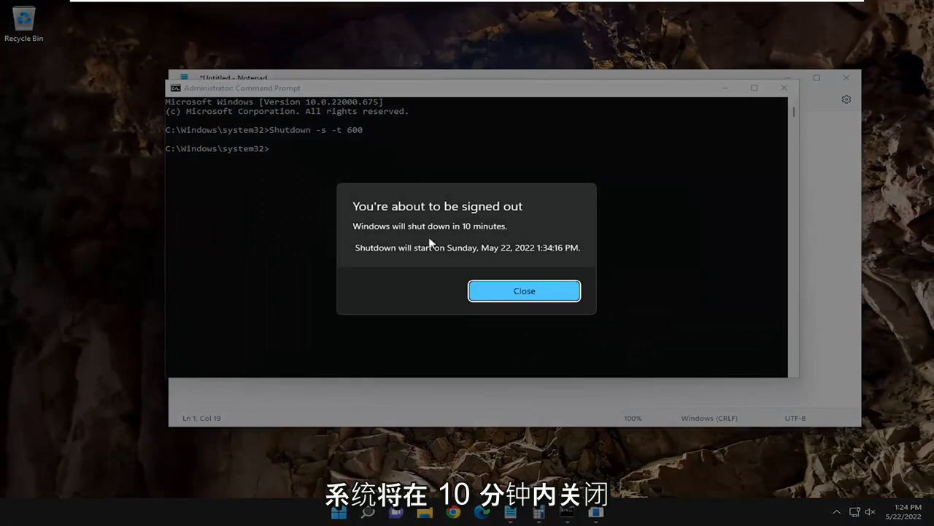
mouse_move(551, 256)
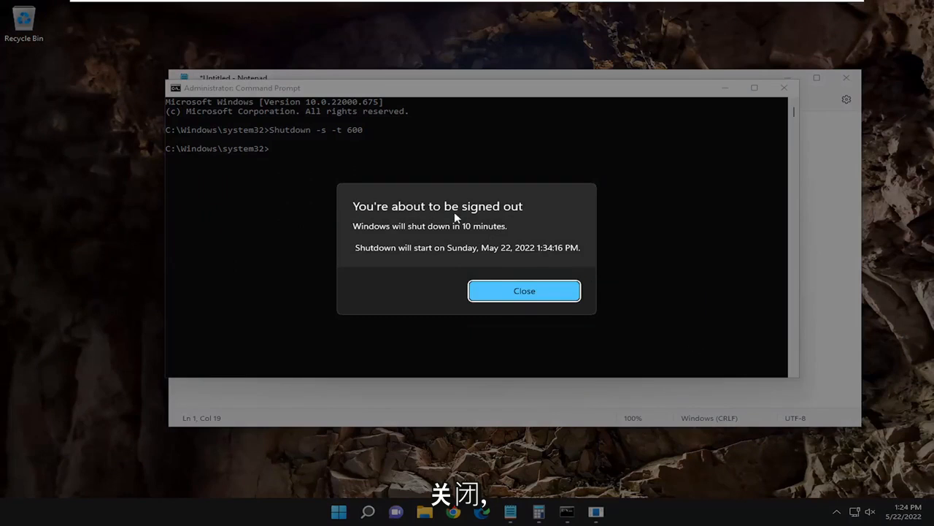
left_click(524, 291)
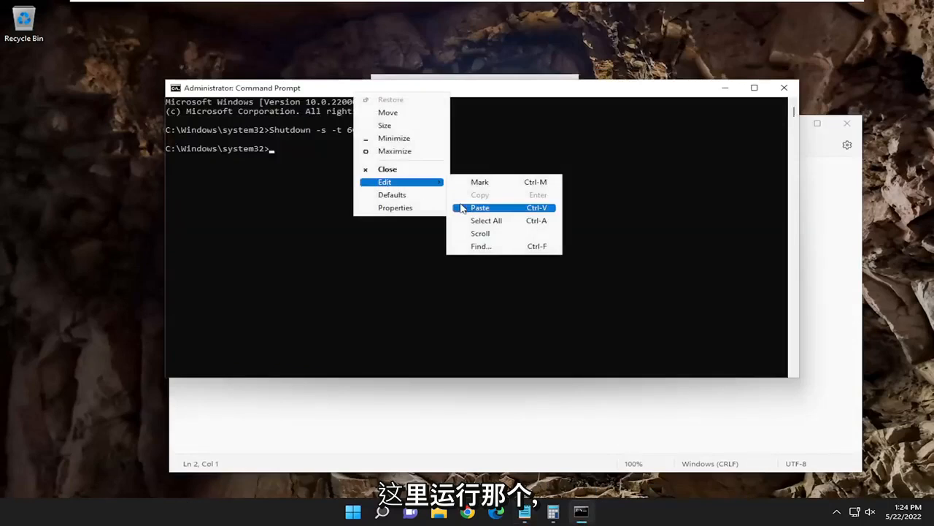
left_click(479, 208)
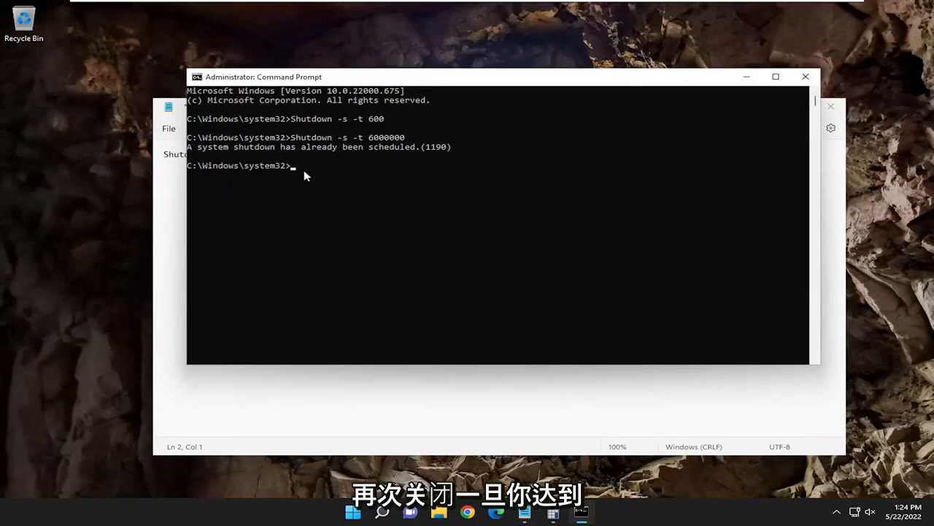
mouse_move(372, 120)
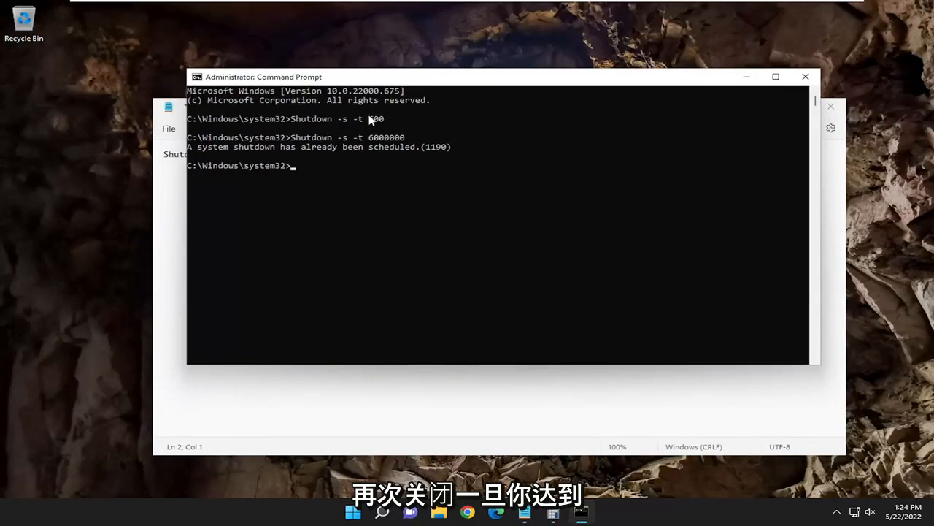
mouse_move(362, 137)
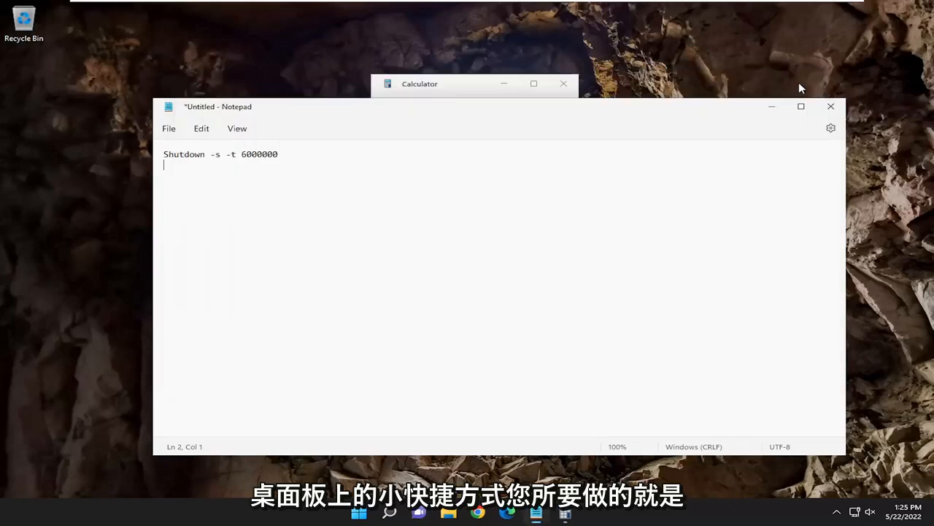
Start a new desktop shortcut, copy 'Shutdown -s -t 6000000' from Notepad, close without saving.
right_click(51, 120)
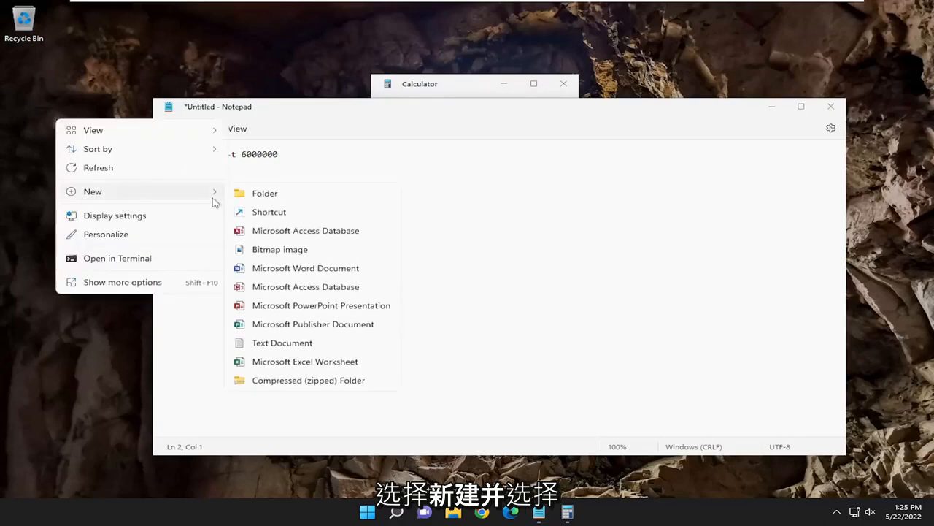
left_click(269, 212)
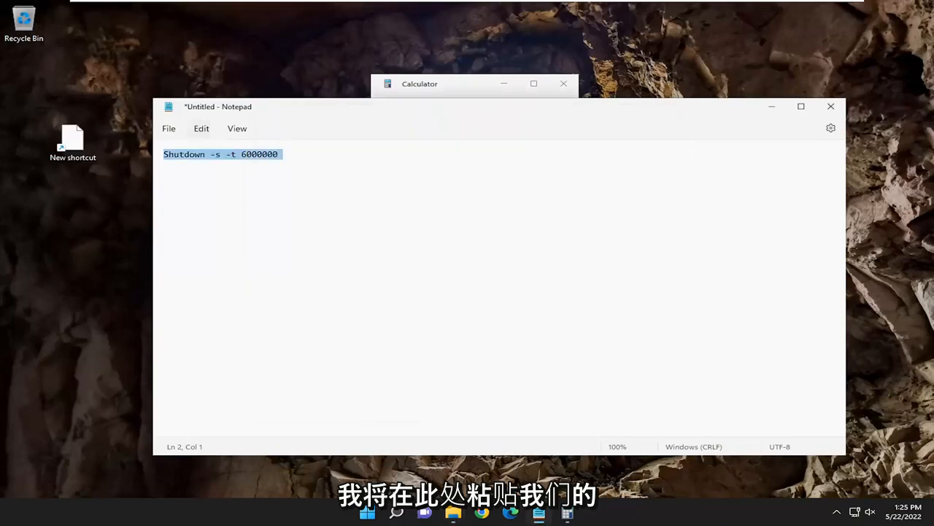
right_click(221, 154)
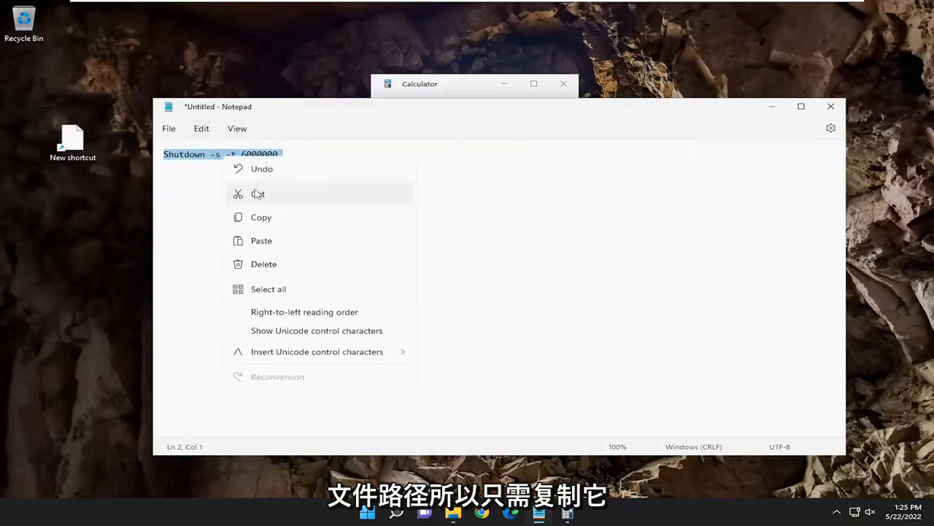
left_click(829, 105)
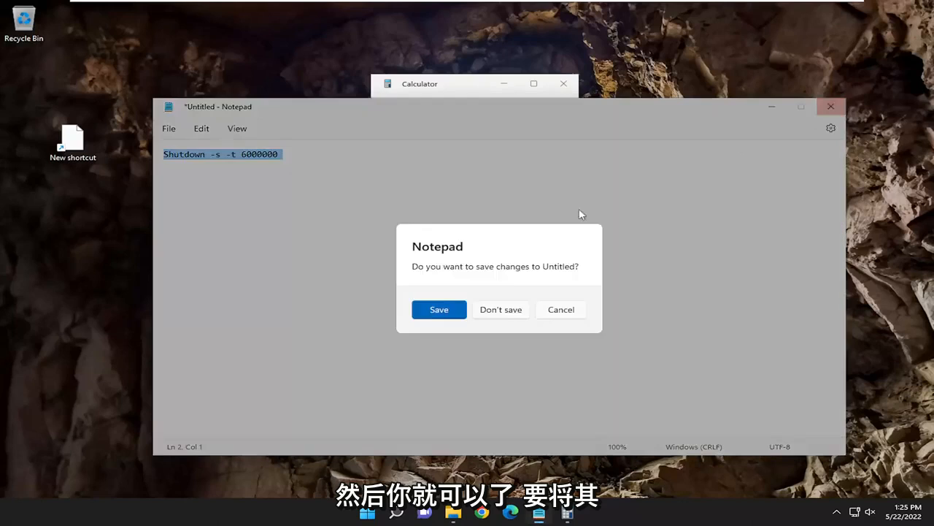
left_click(501, 310)
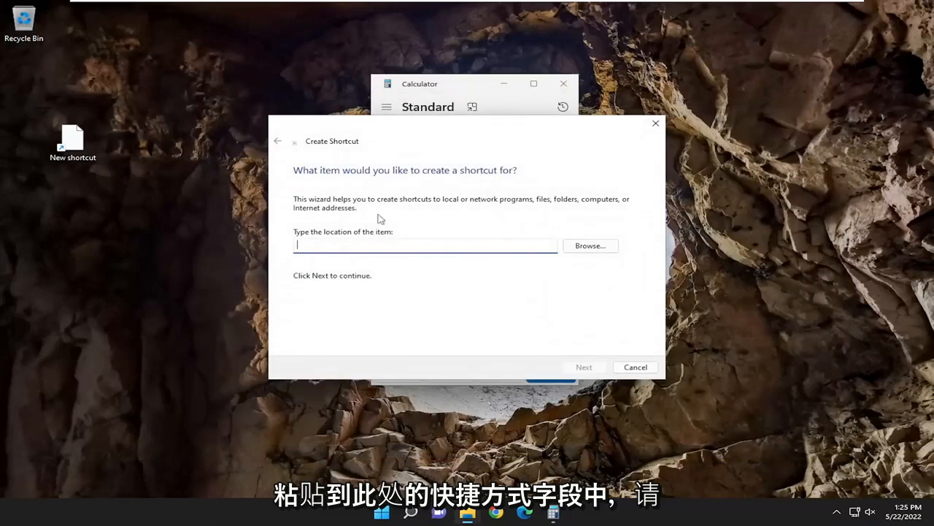
Paste the shutdown command as the shortcut target and continue to naming.
right_click(424, 245)
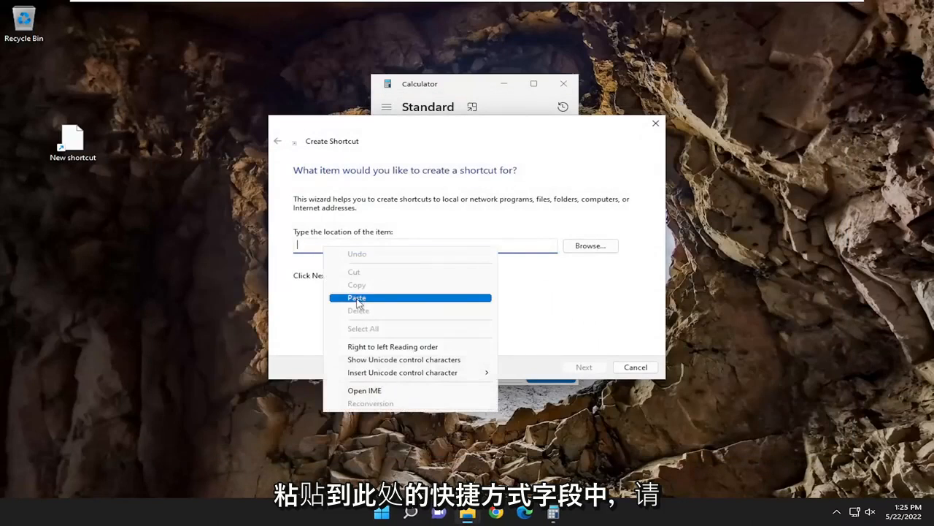
left_click(356, 298)
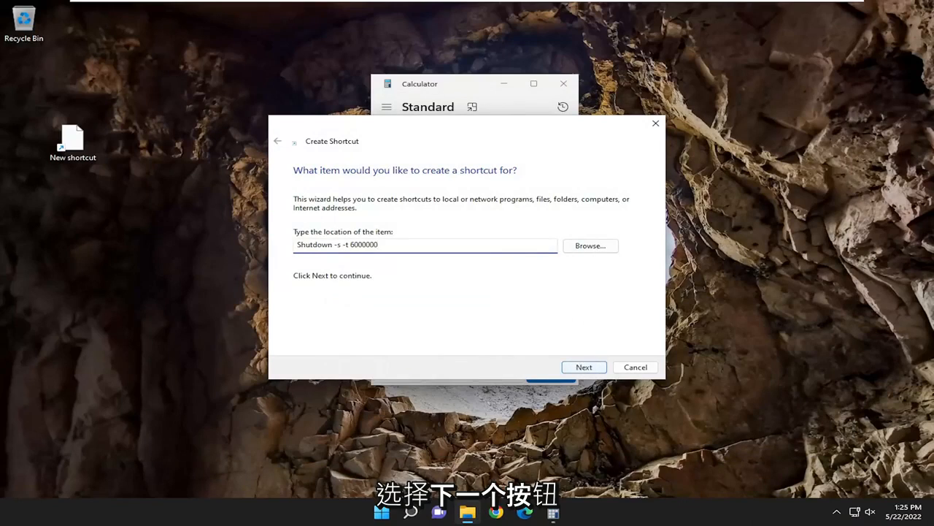
left_click(584, 366)
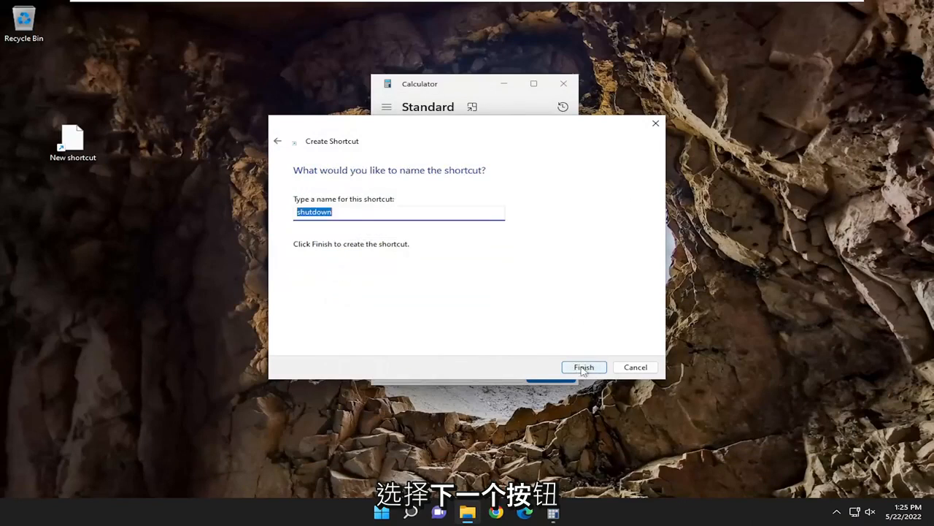
Name the shortcut '10 Minute Shutdown' and finish creating it.
type("1")
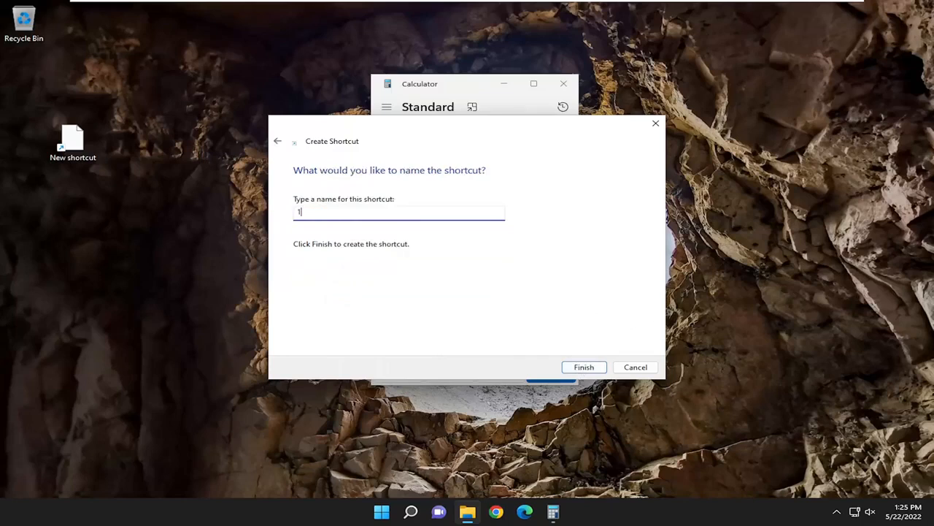
type("0 Minute Shutdo")
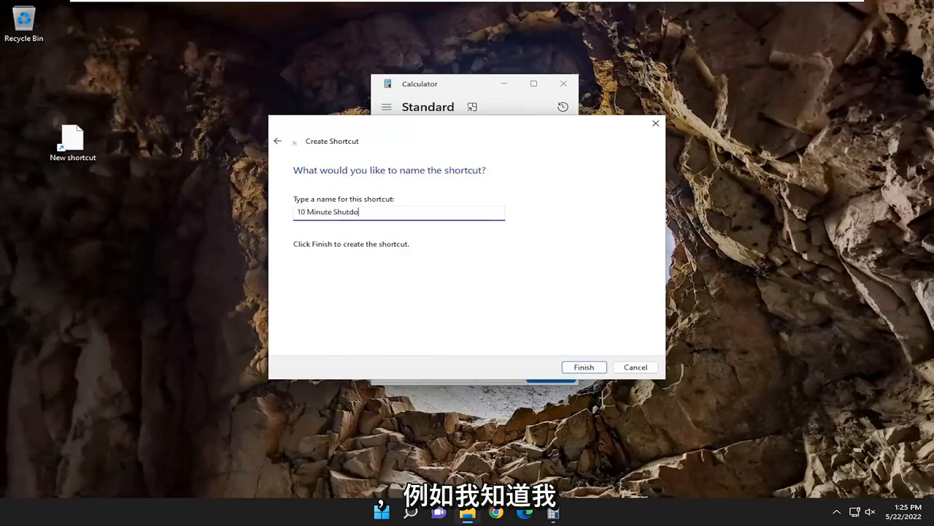
type("wn")
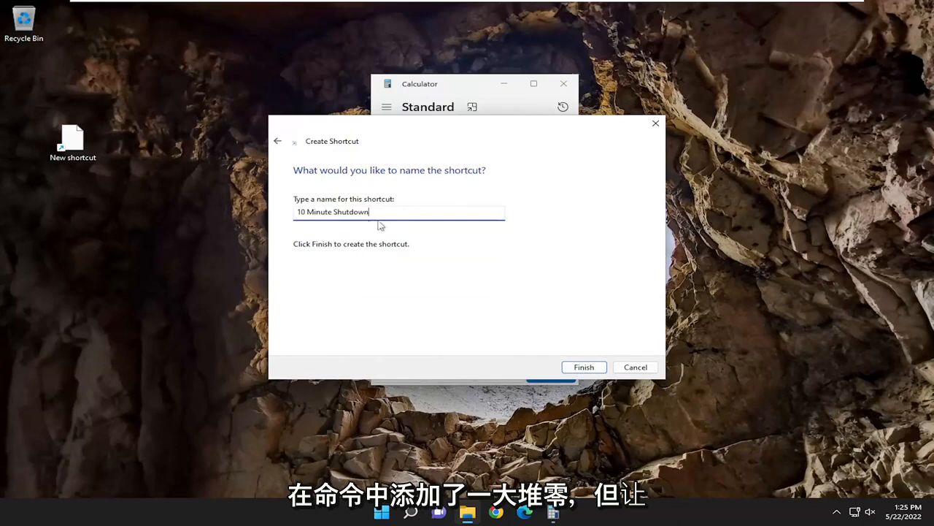
mouse_move(330, 201)
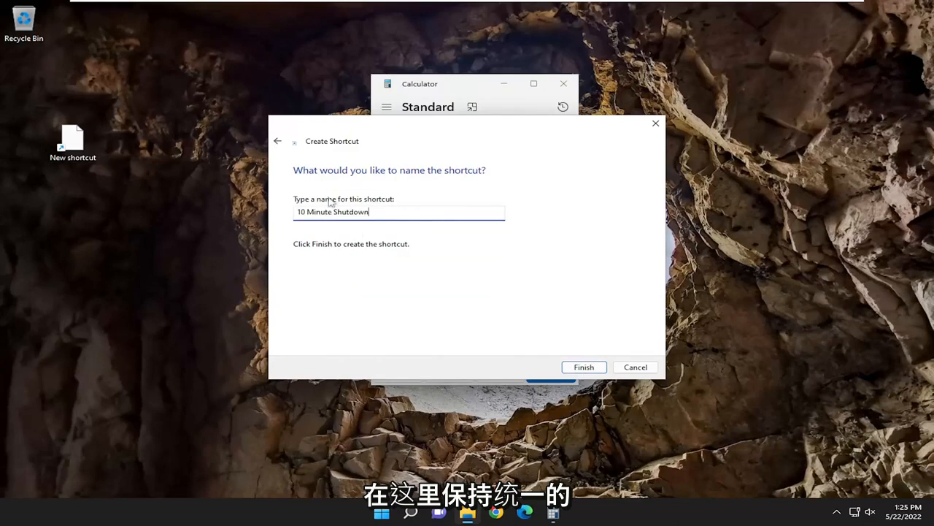
left_click(584, 367)
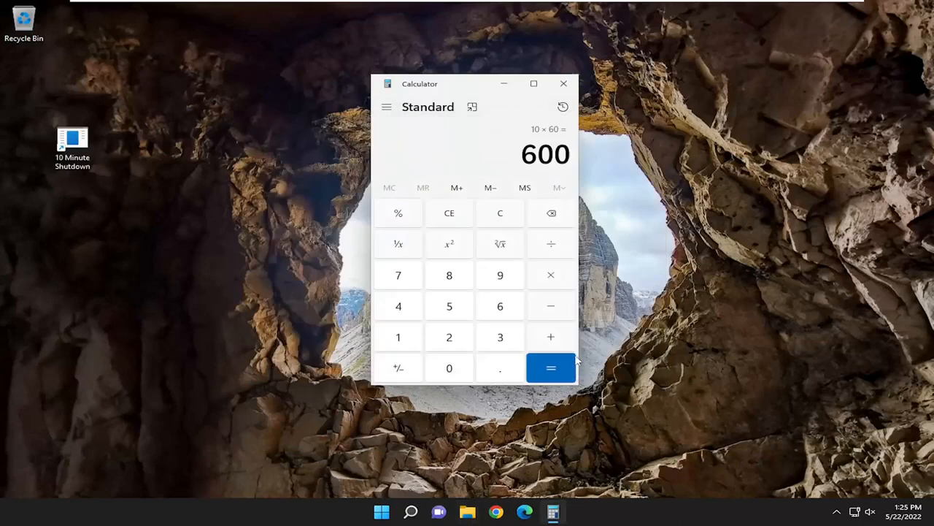
left_click(564, 83)
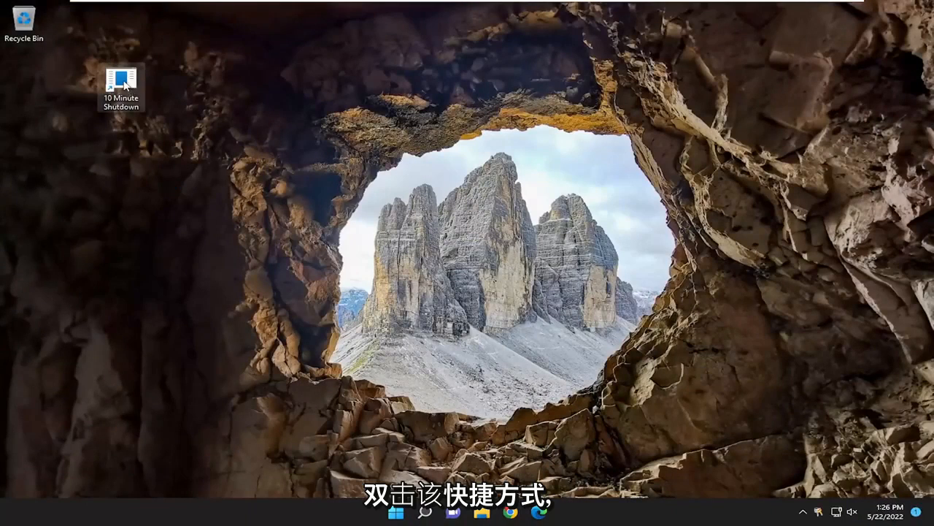
Run the '10 Minute Shutdown' desktop shortcut and dismiss the scheduled shutdown notification.
double_click(119, 79)
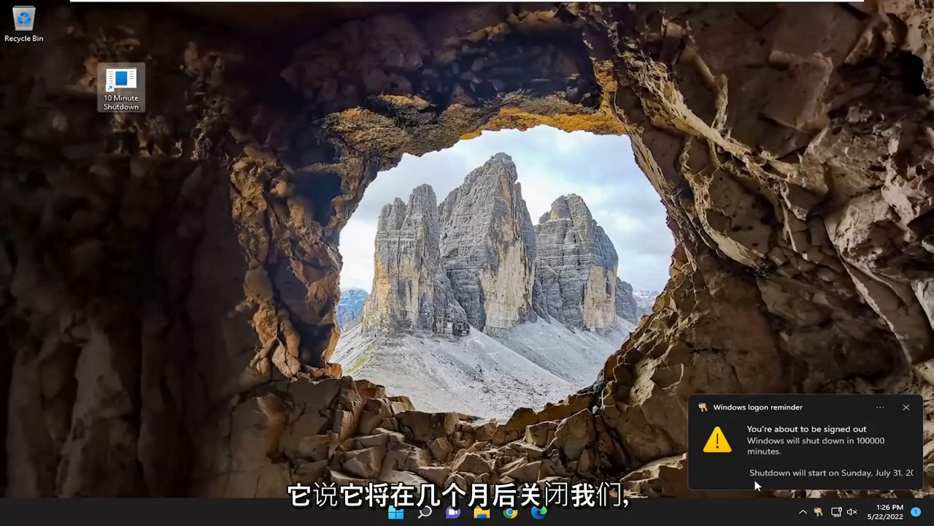
mouse_move(886, 478)
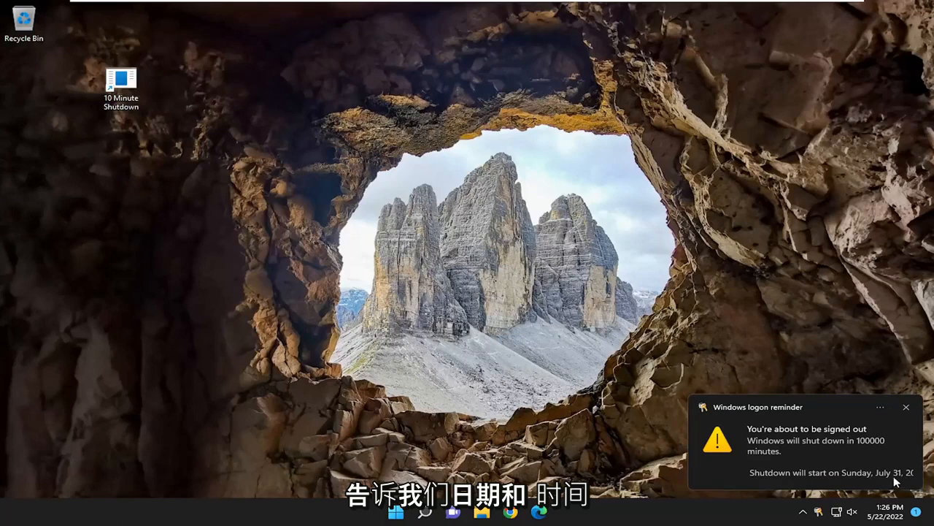
left_click(905, 406)
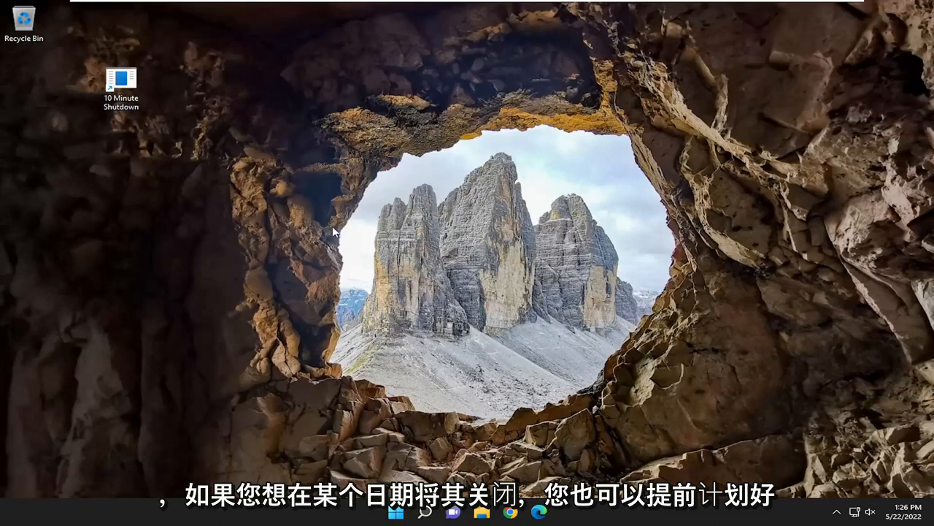
mouse_move(780, 479)
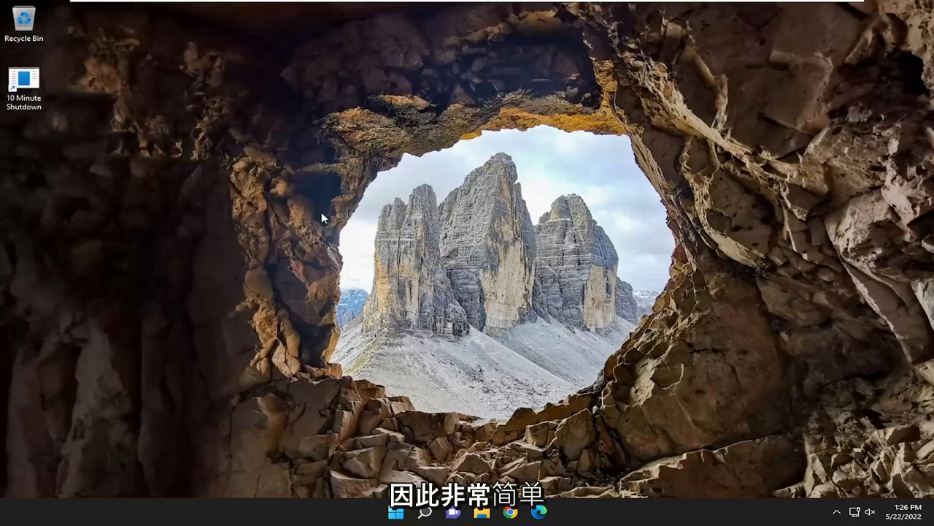
mouse_move(420, 187)
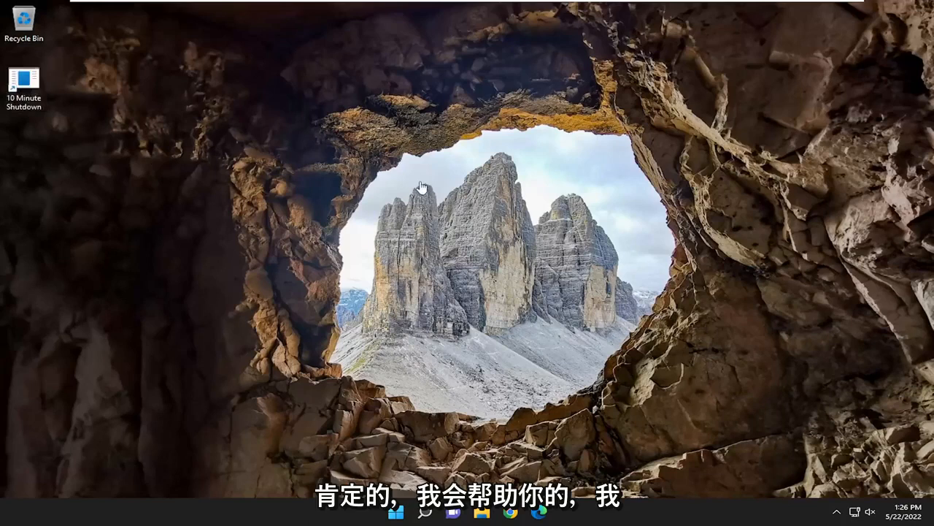